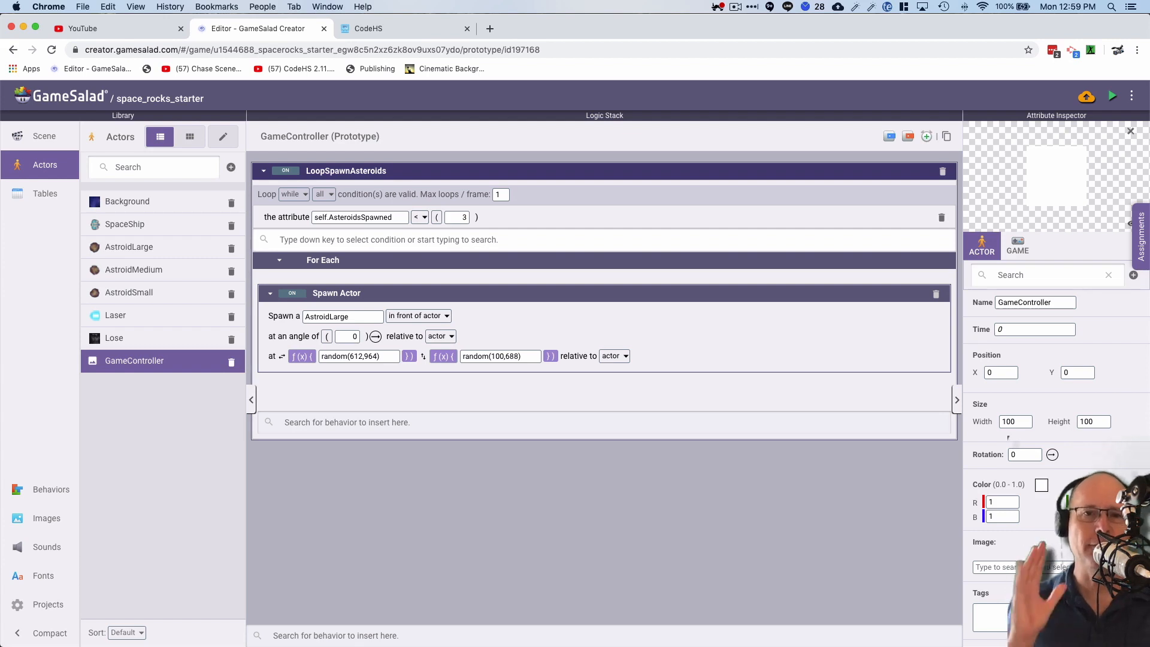
{"action": "mouse_move", "coordinate": [745, 290]}
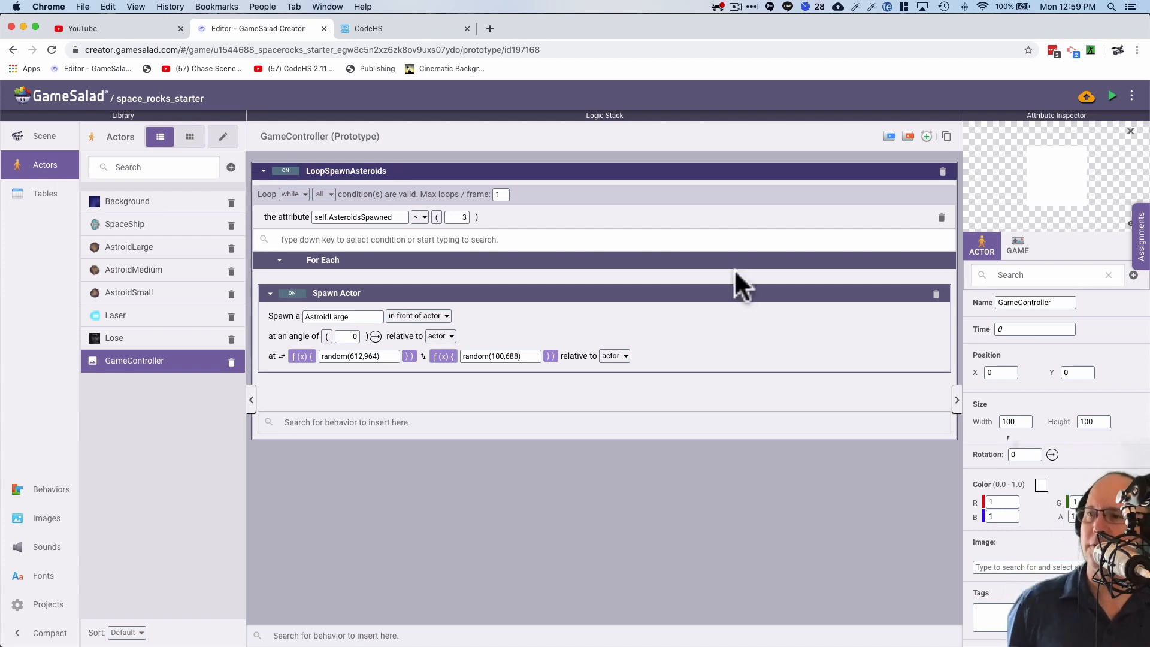
{"action": "mouse_move", "coordinate": [651, 358]}
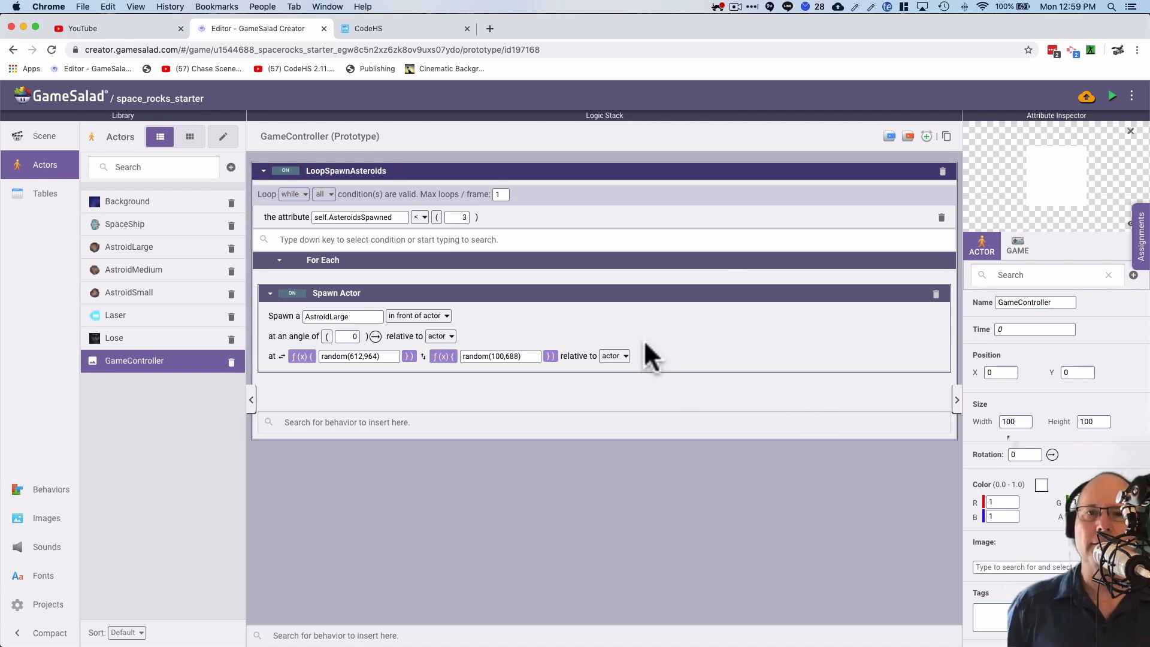
{"action": "mouse_move", "coordinate": [632, 377]}
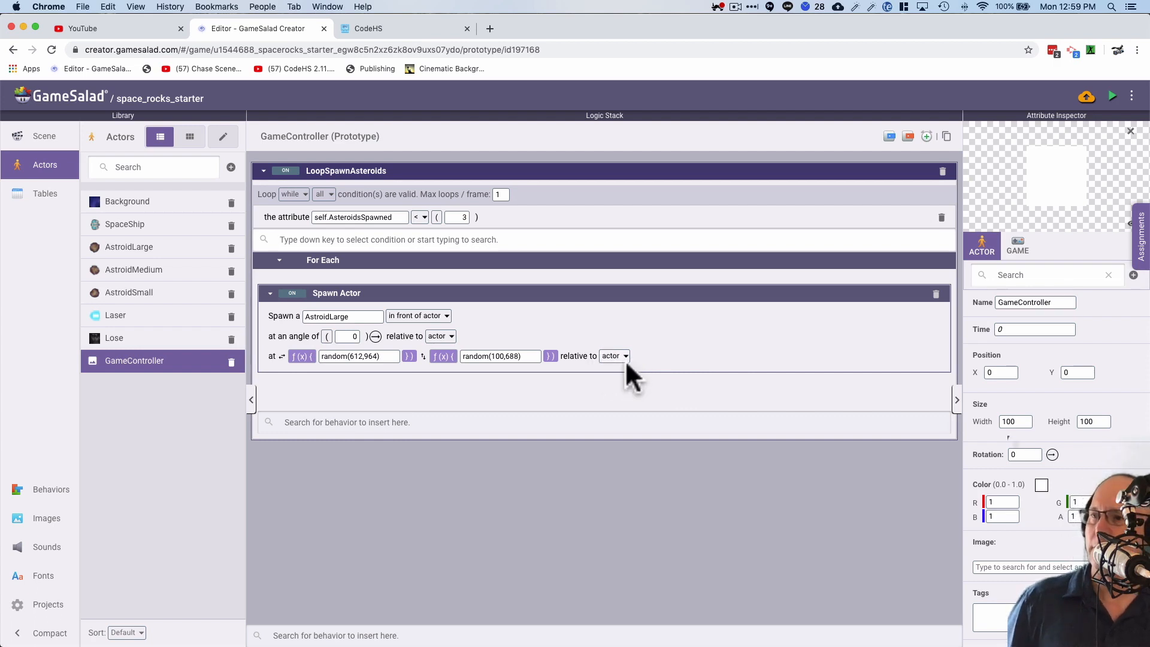
- Set the Spawn Actor position to be relative to the scene instead of the actor
{"action": "left_click", "coordinate": [614, 356]}
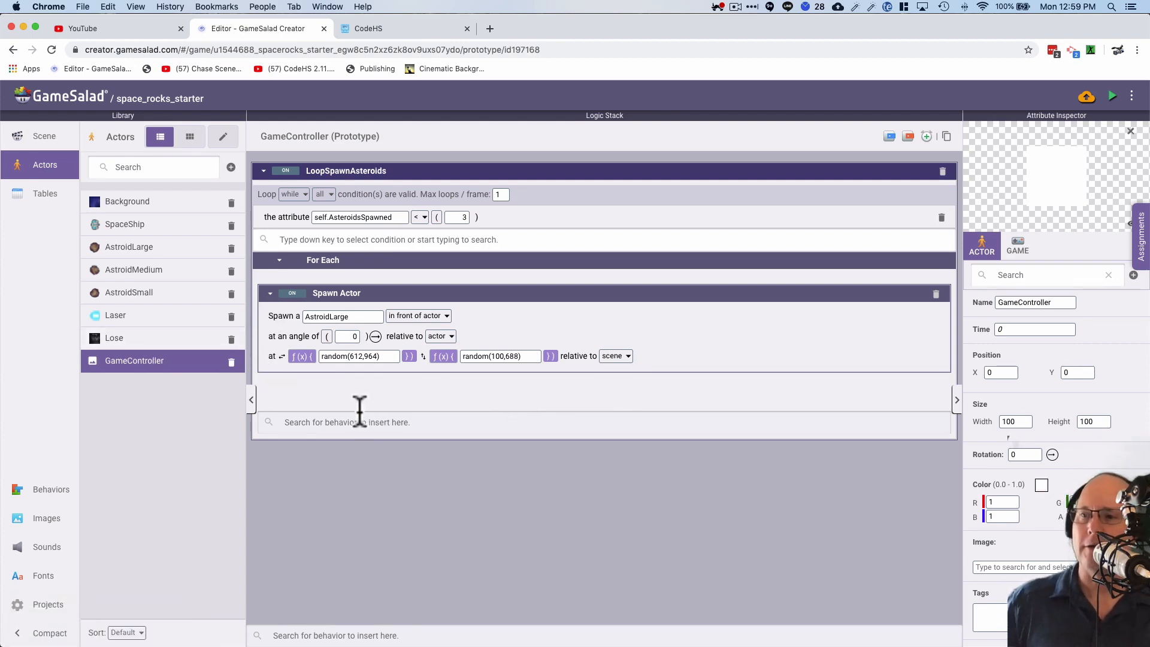
- Add a Change Attribute behavior below Spawn Actor targeting self.AsteroidsSpawned
{"action": "type", "text": "Chang"}
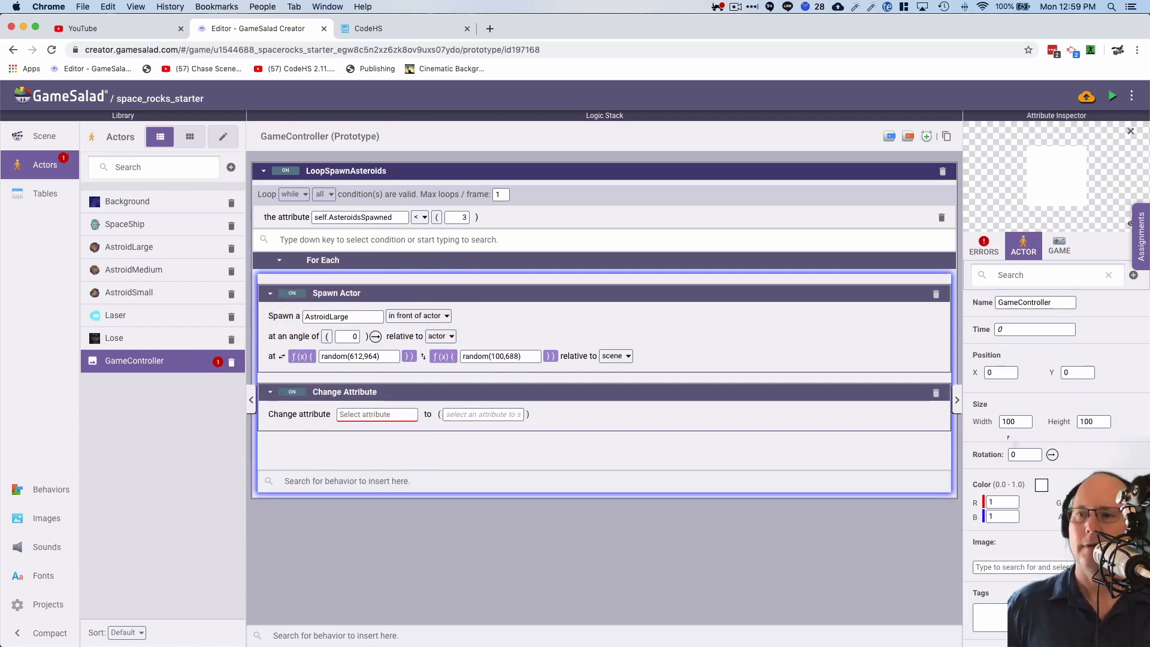
{"action": "mouse_move", "coordinate": [376, 414]}
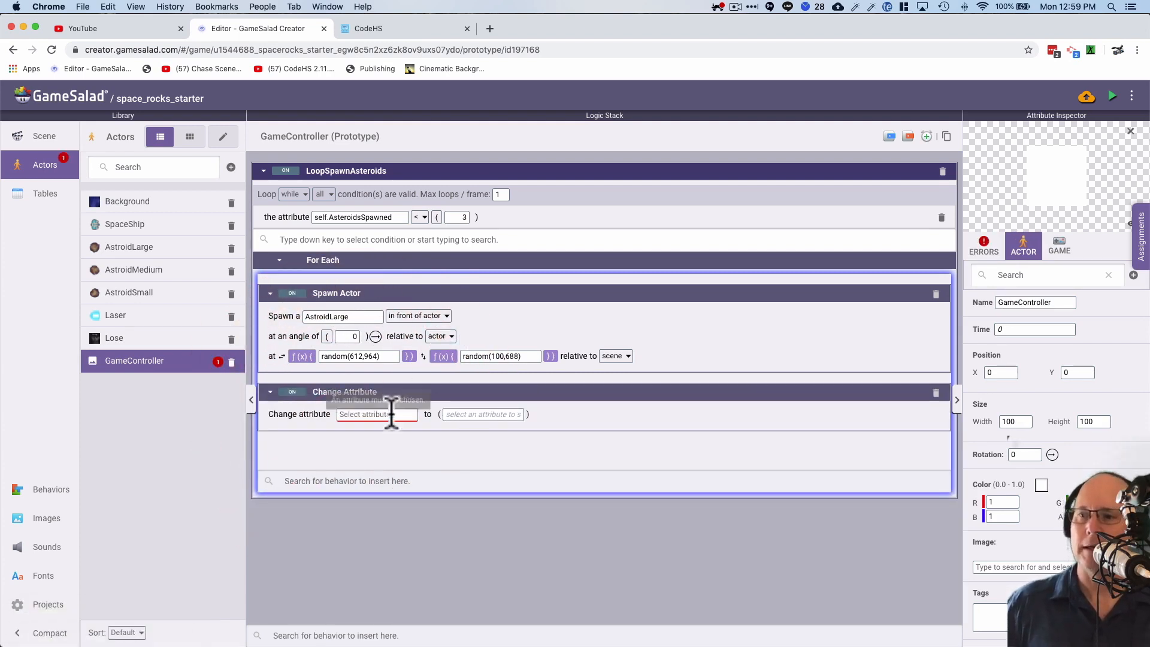
{"action": "type", "text": "self"}
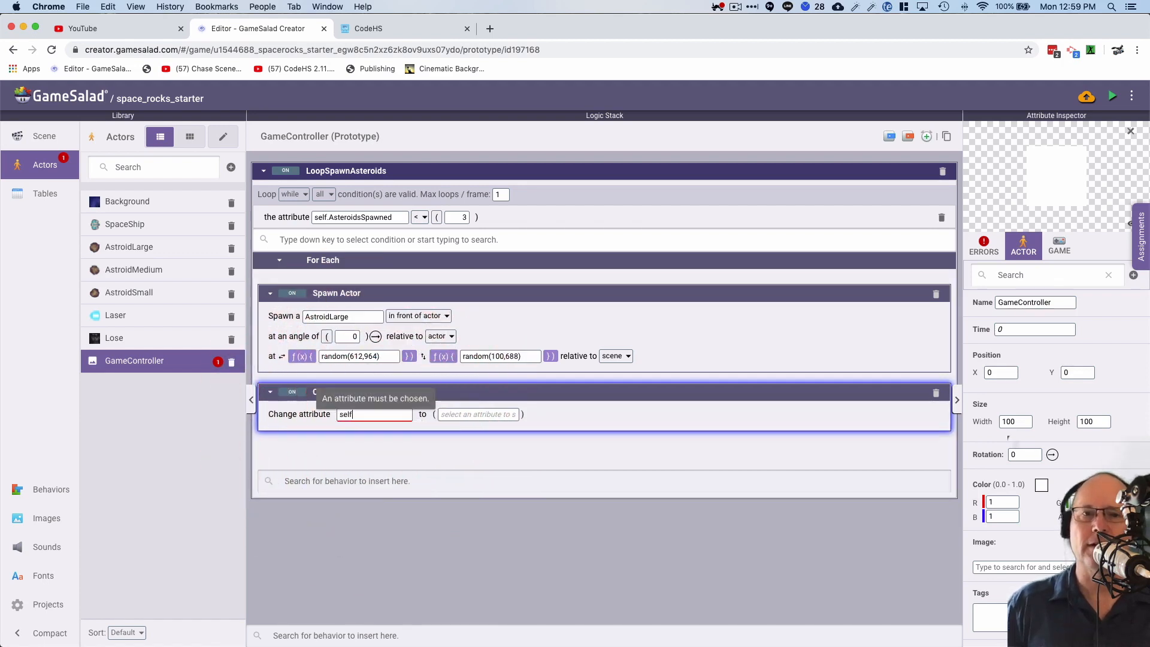
{"action": "type", "text": "as"}
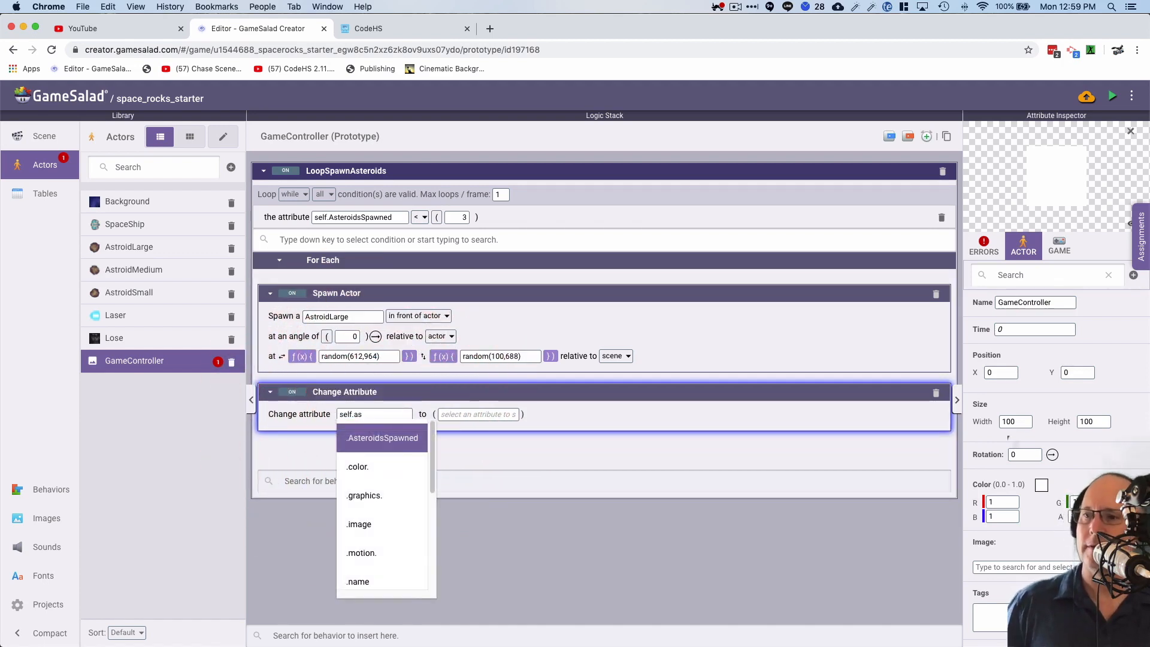
{"action": "left_click", "coordinate": [381, 438]}
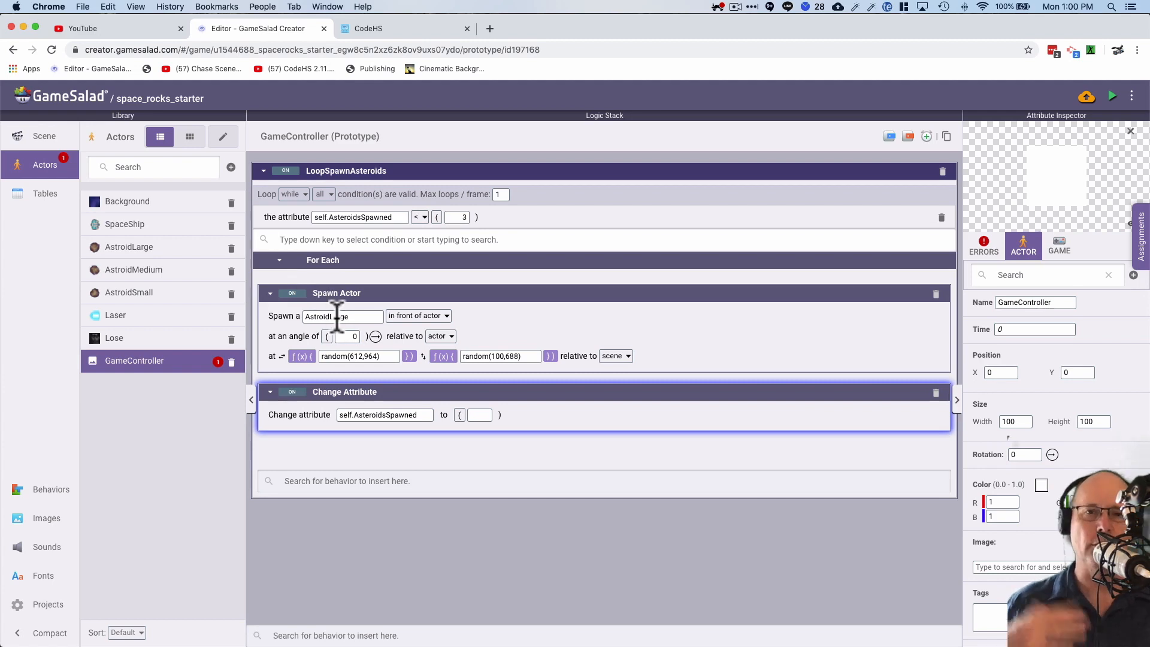
{"action": "mouse_move", "coordinate": [469, 444]}
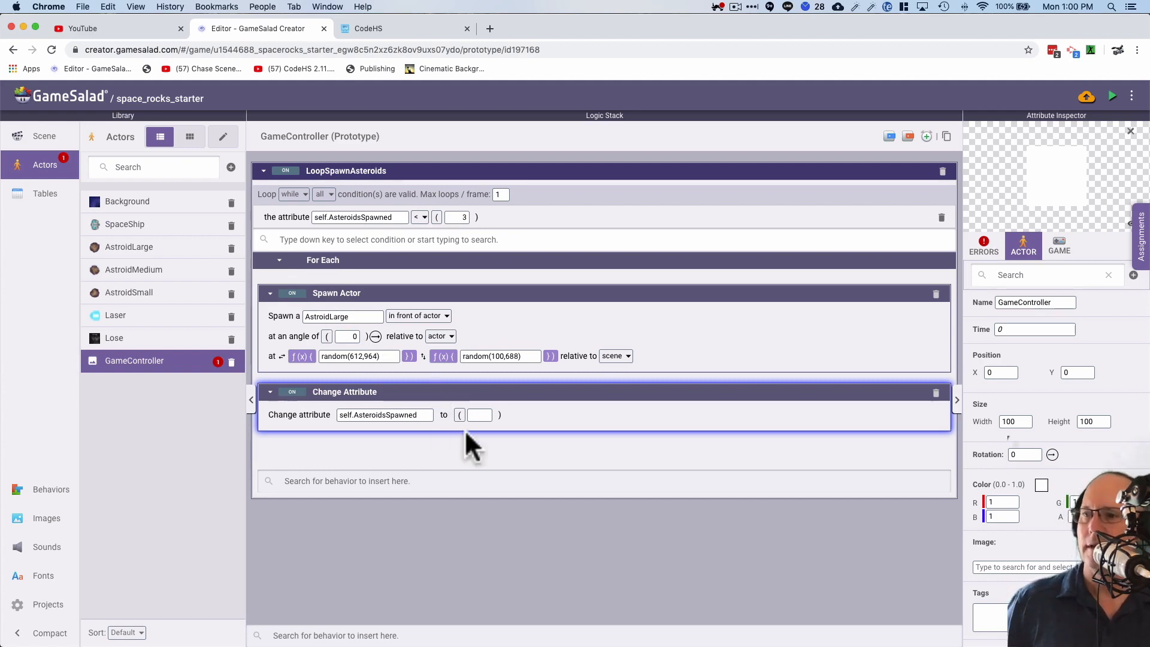
{"action": "mouse_move", "coordinate": [478, 416]}
{"action": "type", "text": "self."}
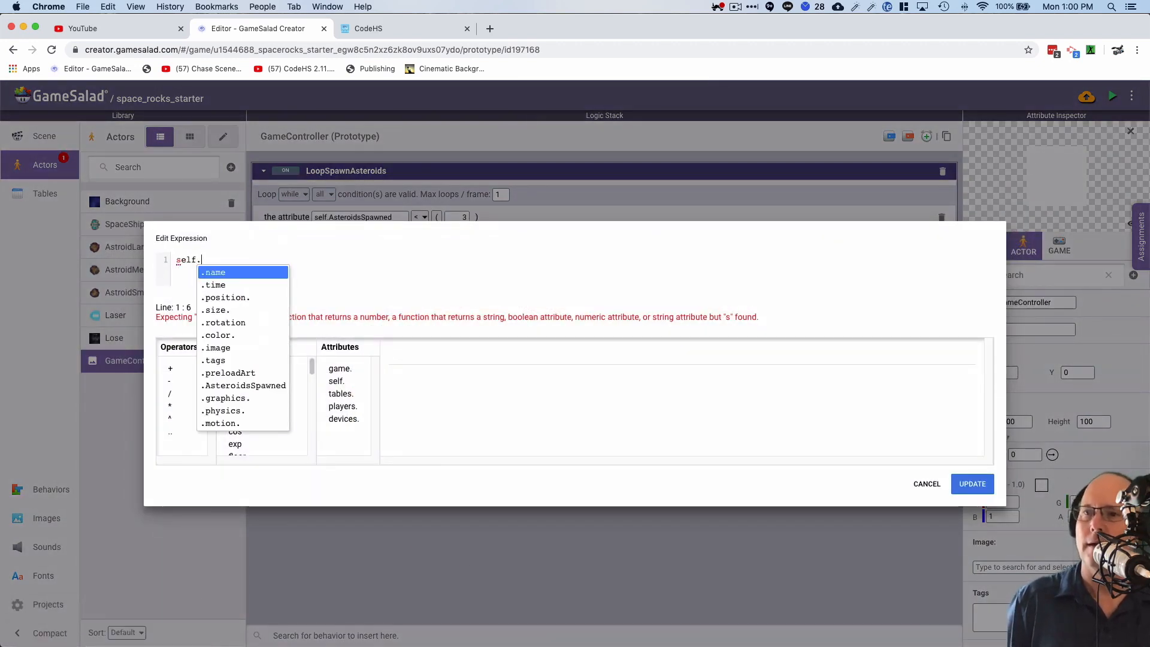
- Set the Change Attribute value to the expression self.AsteroidsSpawned+1
{"action": "type", "text": "as"}
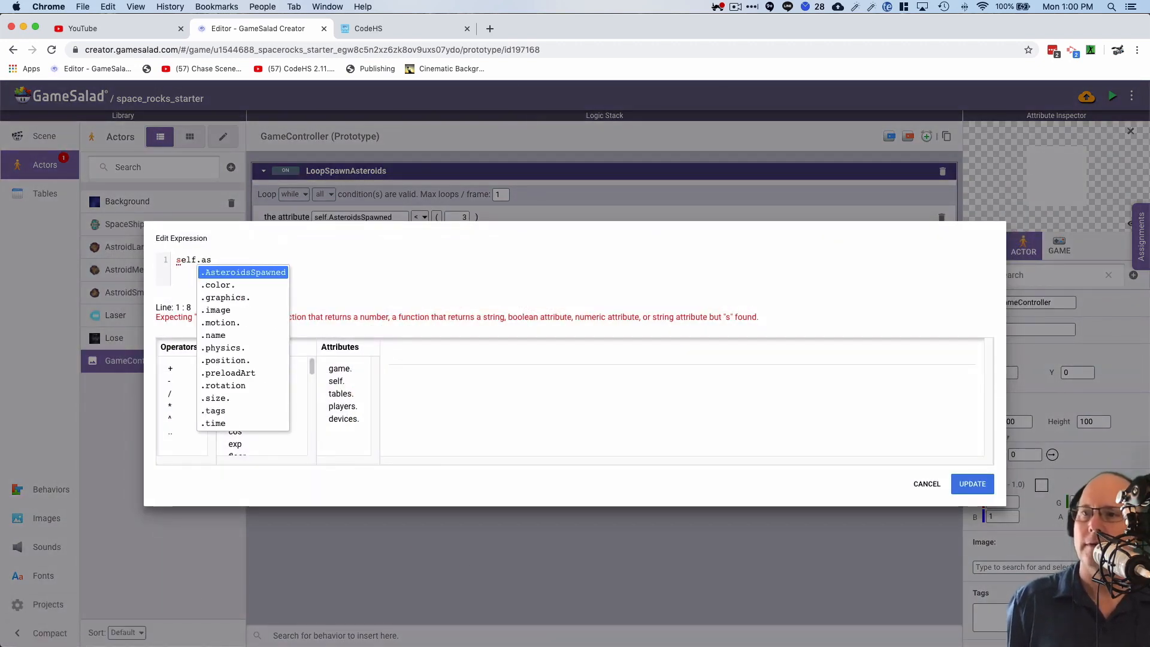
{"action": "type", "text": "AsteroidsSpawned+"}
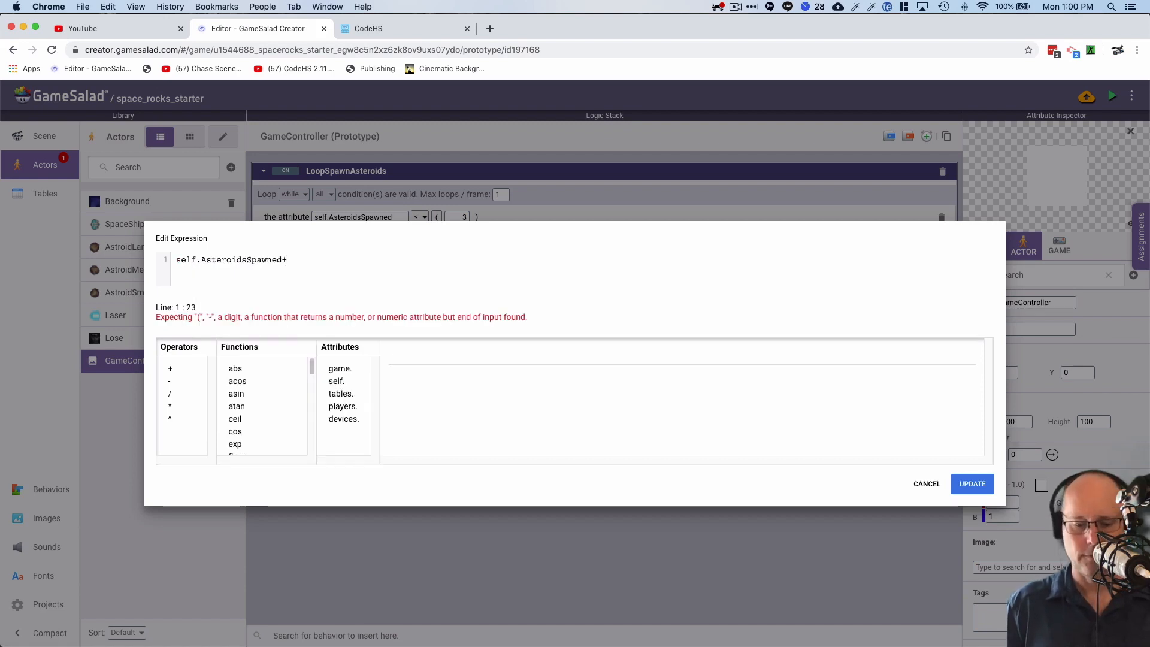
{"action": "type", "text": "1"}
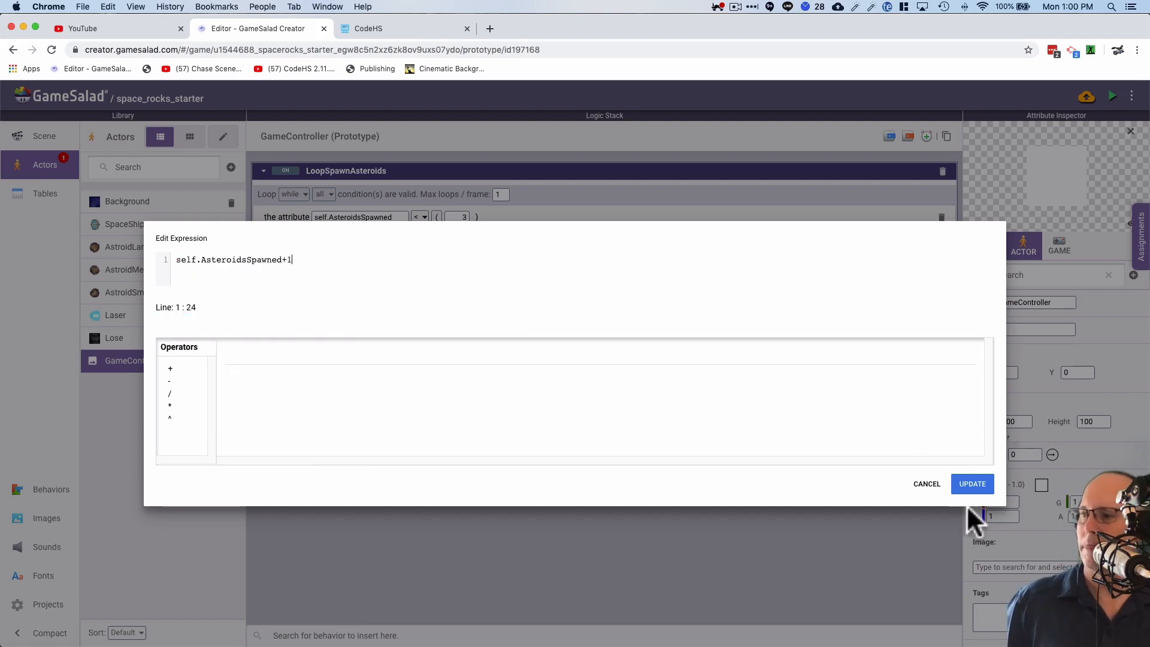
{"action": "left_click", "coordinate": [972, 484]}
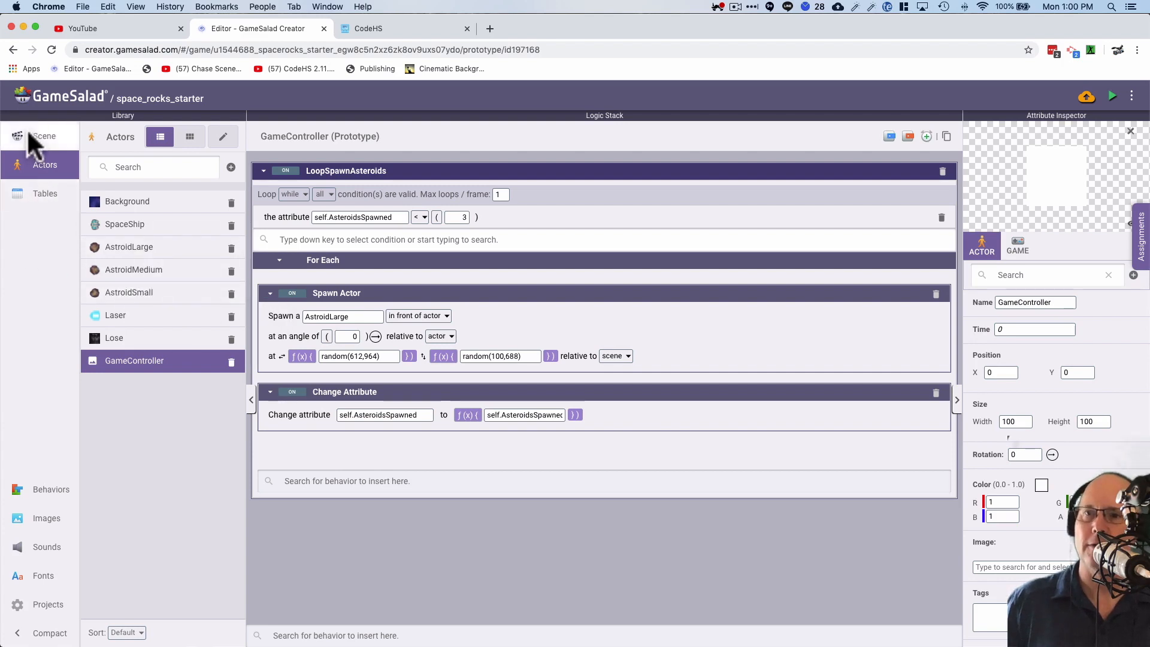
- Open the Main scene and delete the pre-placed large asteroids from its stage
{"action": "left_click", "coordinate": [44, 136]}
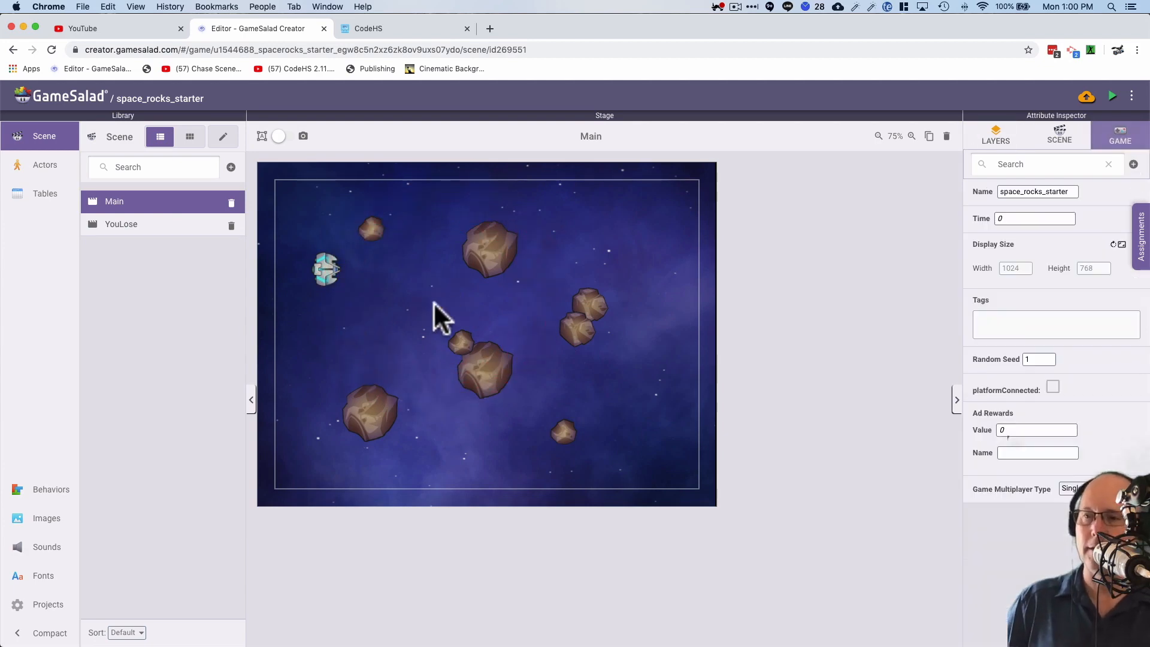
{"action": "left_click", "coordinate": [476, 367]}
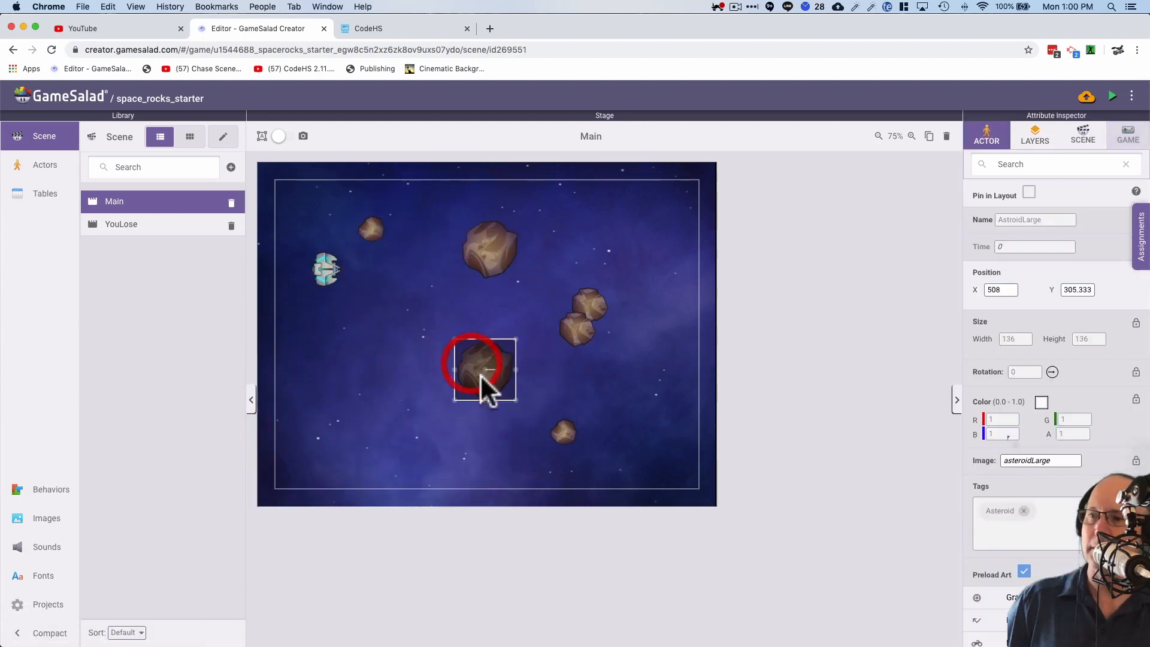
{"action": "left_click", "coordinate": [583, 323]}
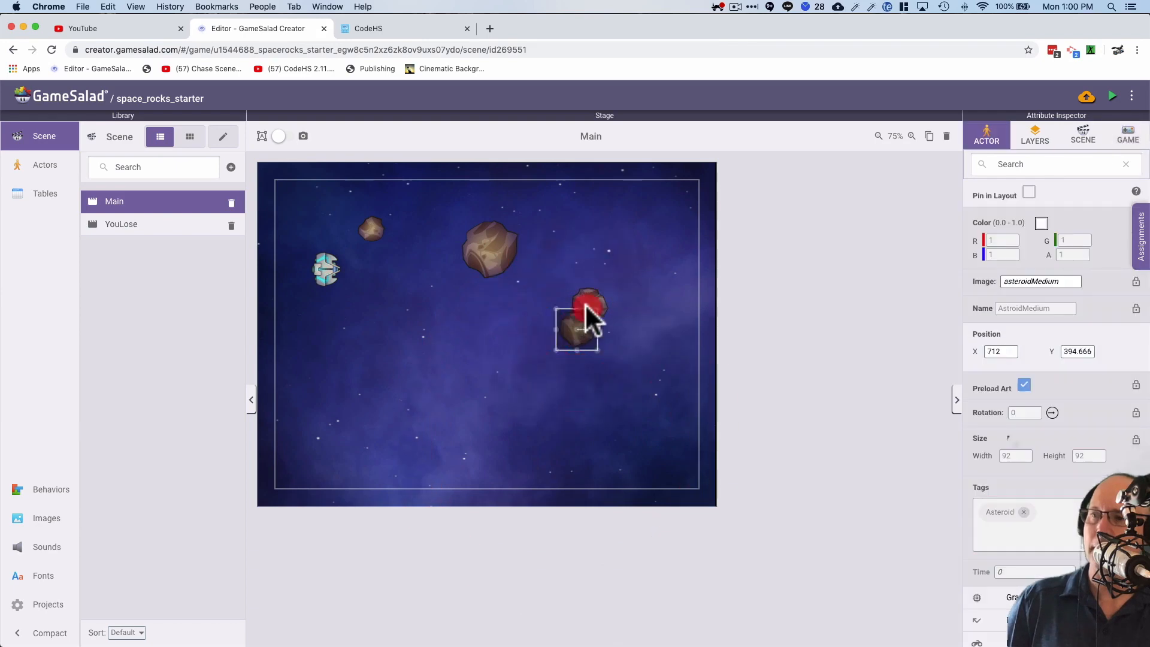
{"action": "left_click", "coordinate": [489, 249]}
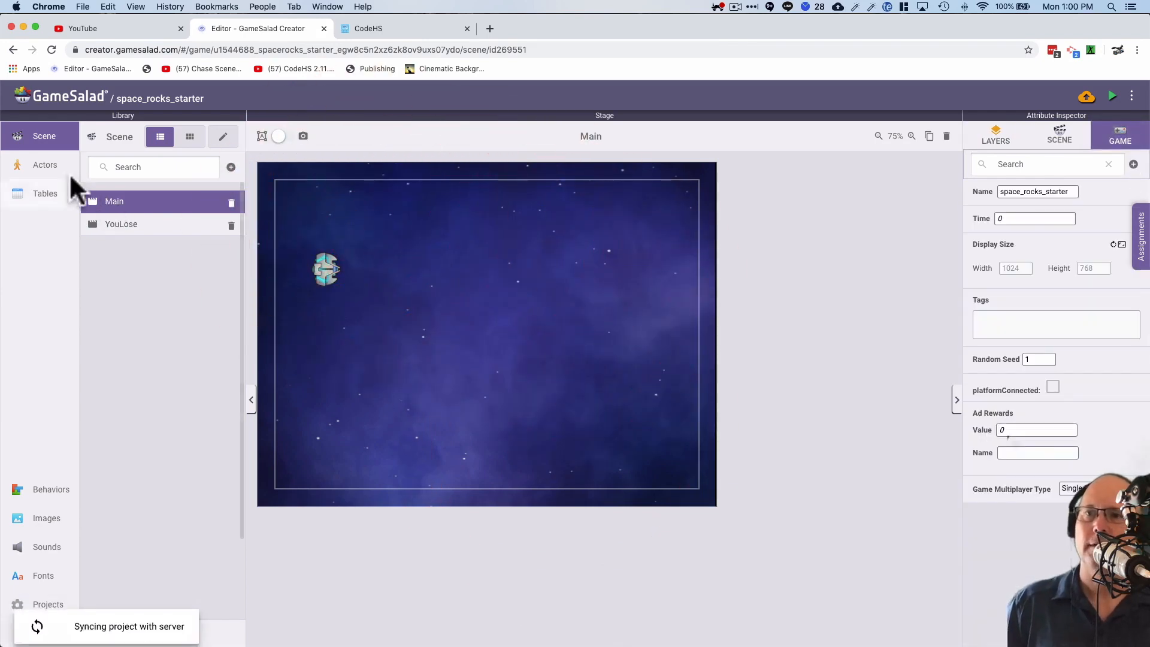
{"action": "left_click", "coordinate": [45, 164]}
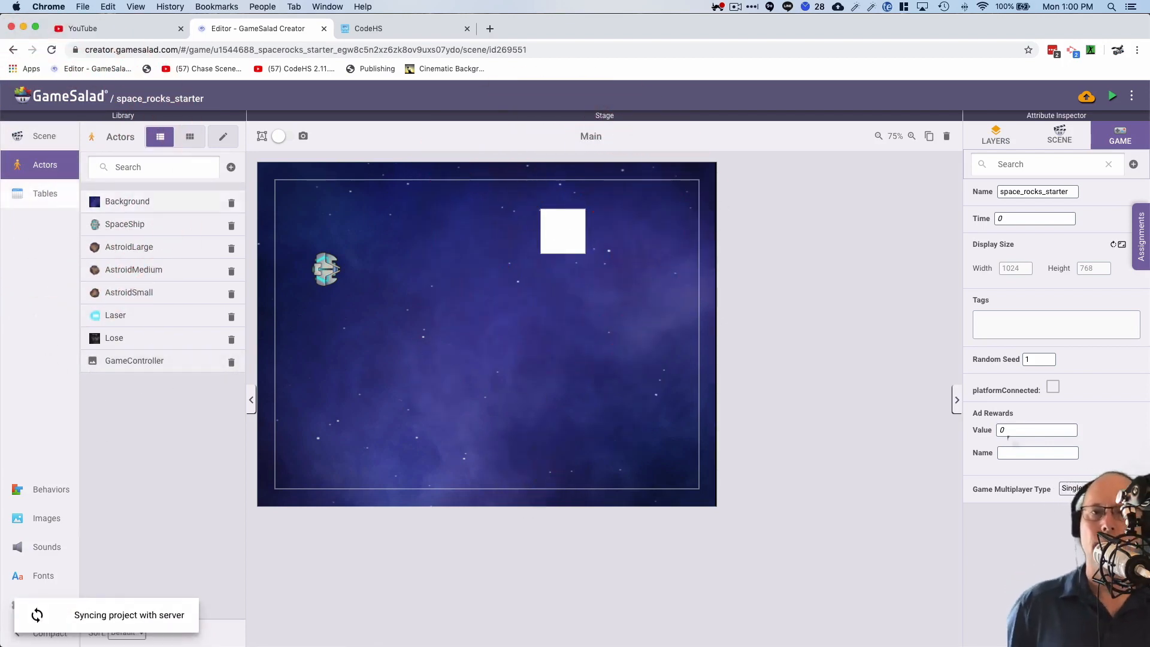
{"action": "mouse_move", "coordinate": [627, 235]}
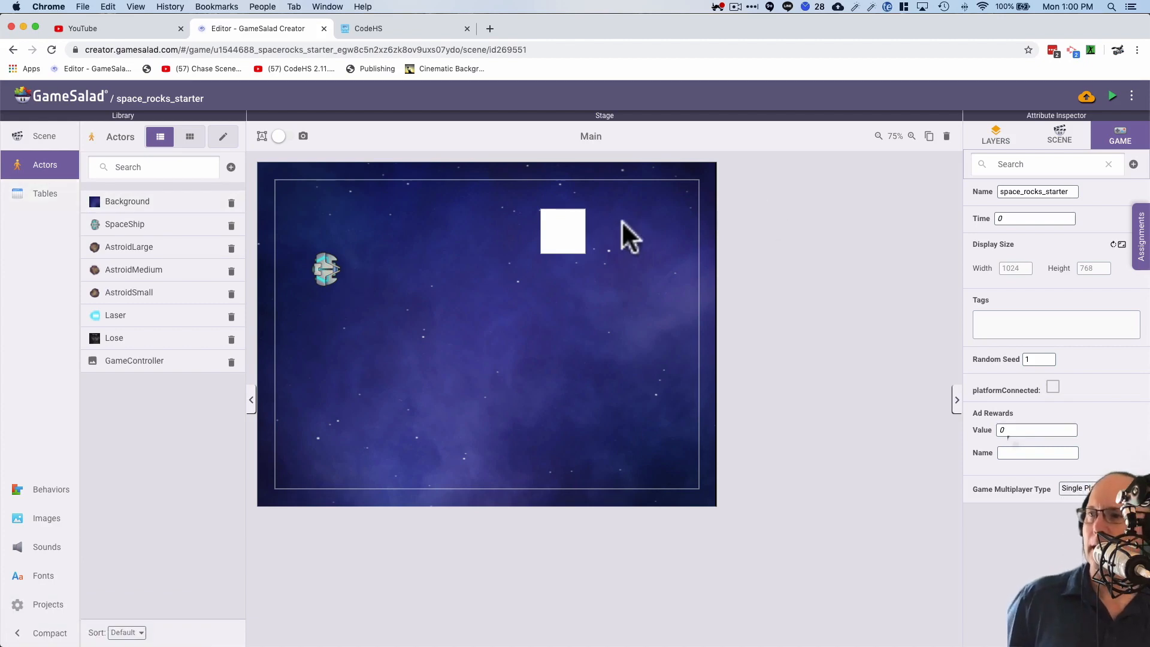
- Place GameController on the stage, open its LoopSpawnAsteroids behaviors, and start a preview
{"action": "left_click", "coordinate": [562, 230]}
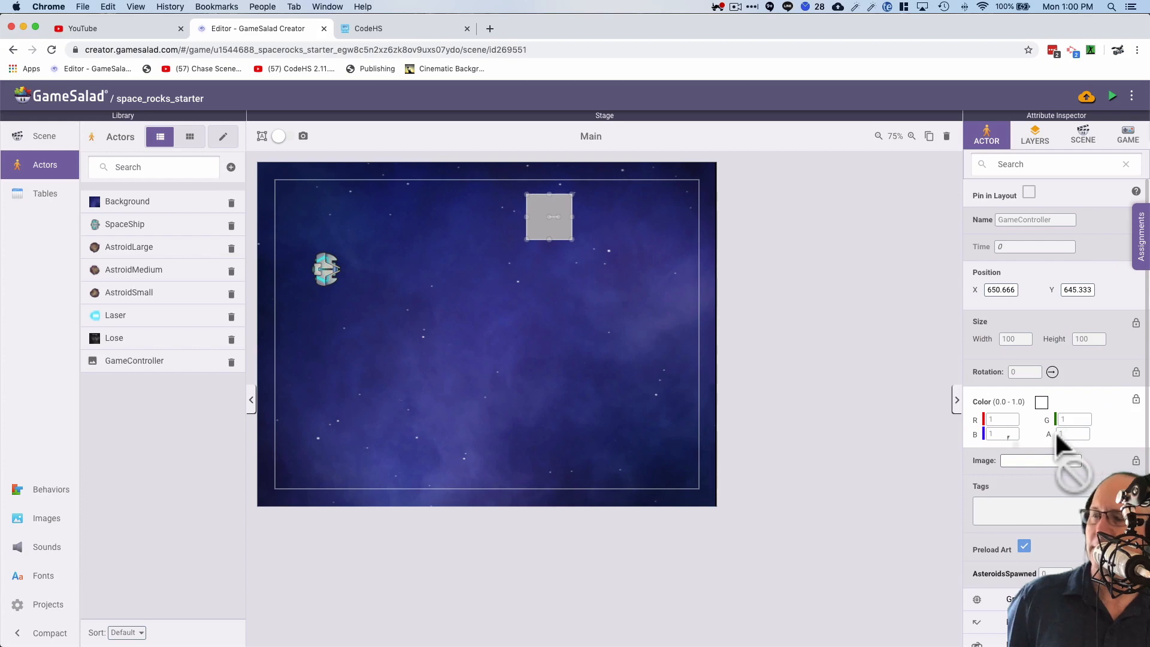
{"action": "left_click", "coordinate": [1127, 136]}
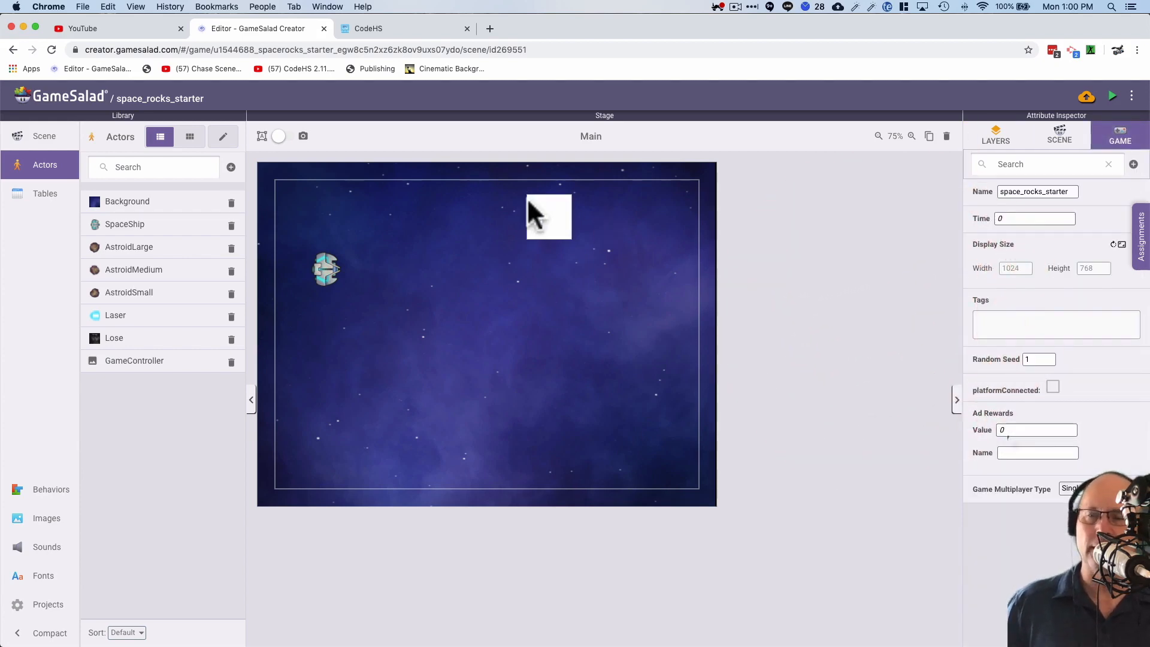
{"action": "mouse_move", "coordinate": [1111, 95]}
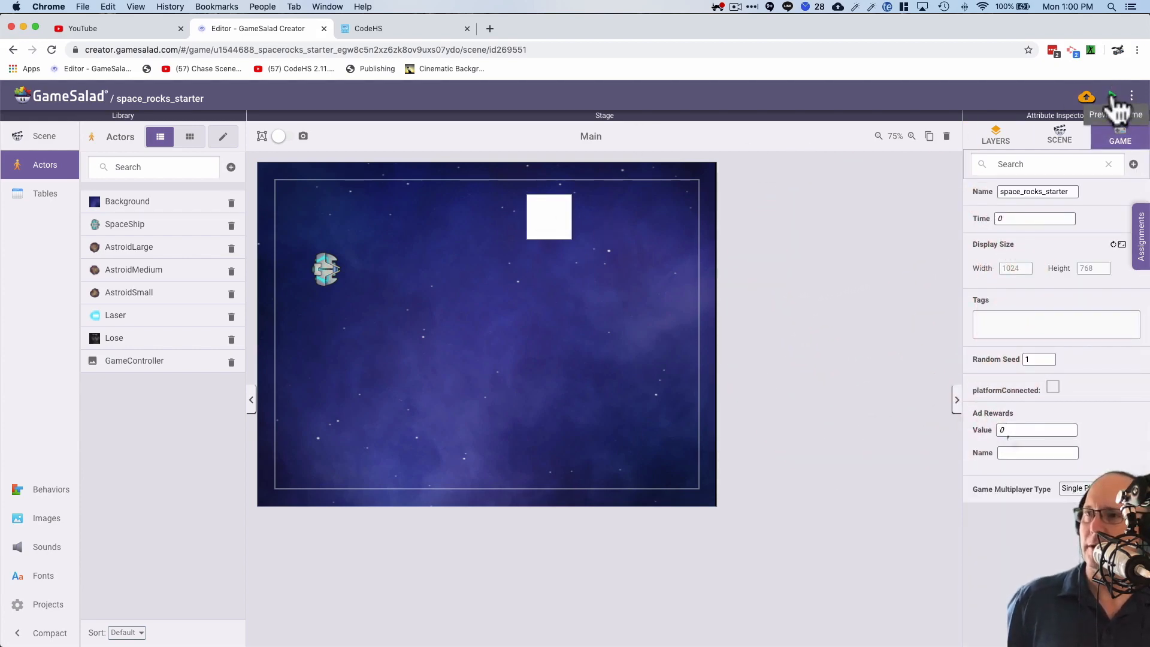
{"action": "left_click", "coordinate": [1114, 98]}
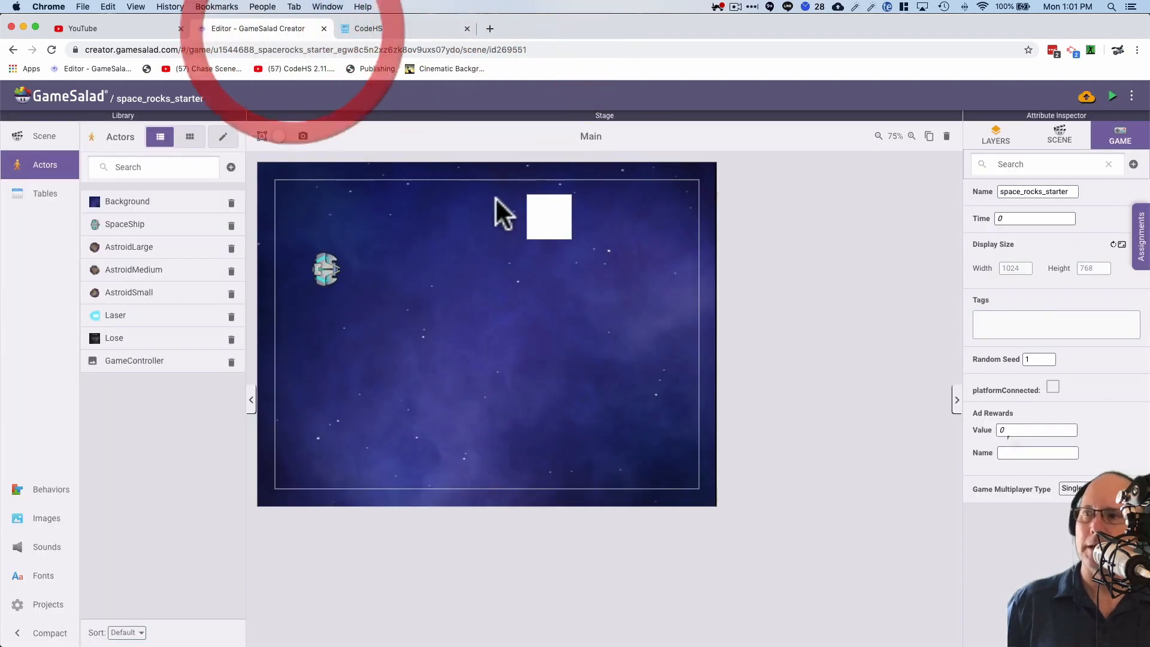
{"action": "double_click", "coordinate": [134, 360]}
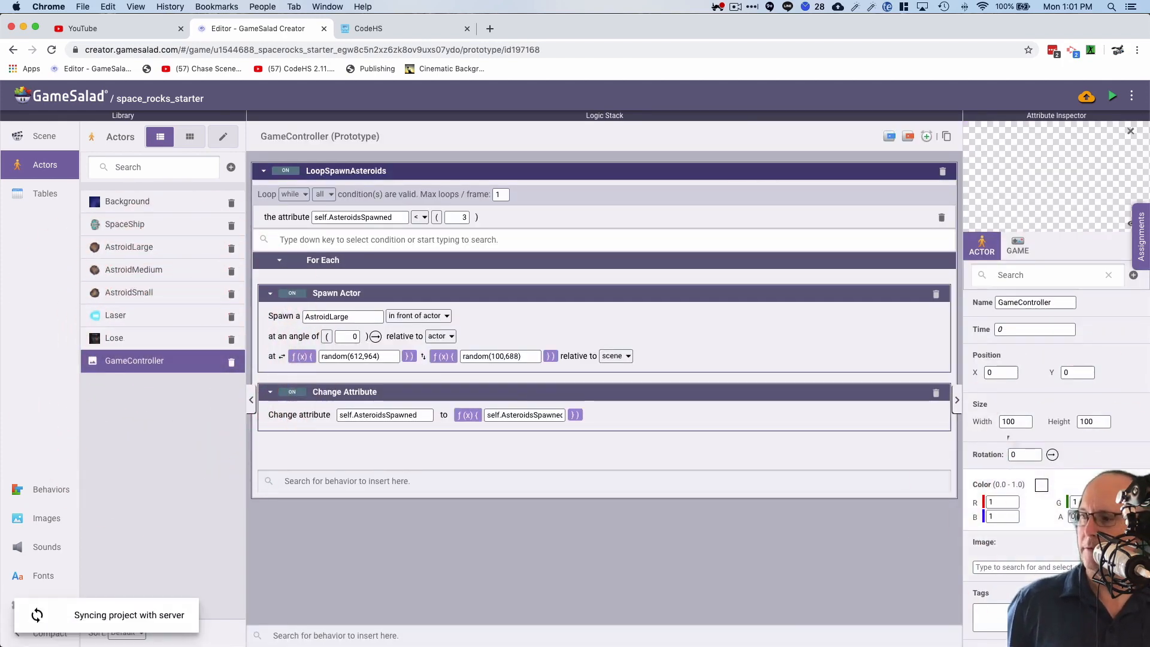
{"action": "left_click", "coordinate": [1111, 95]}
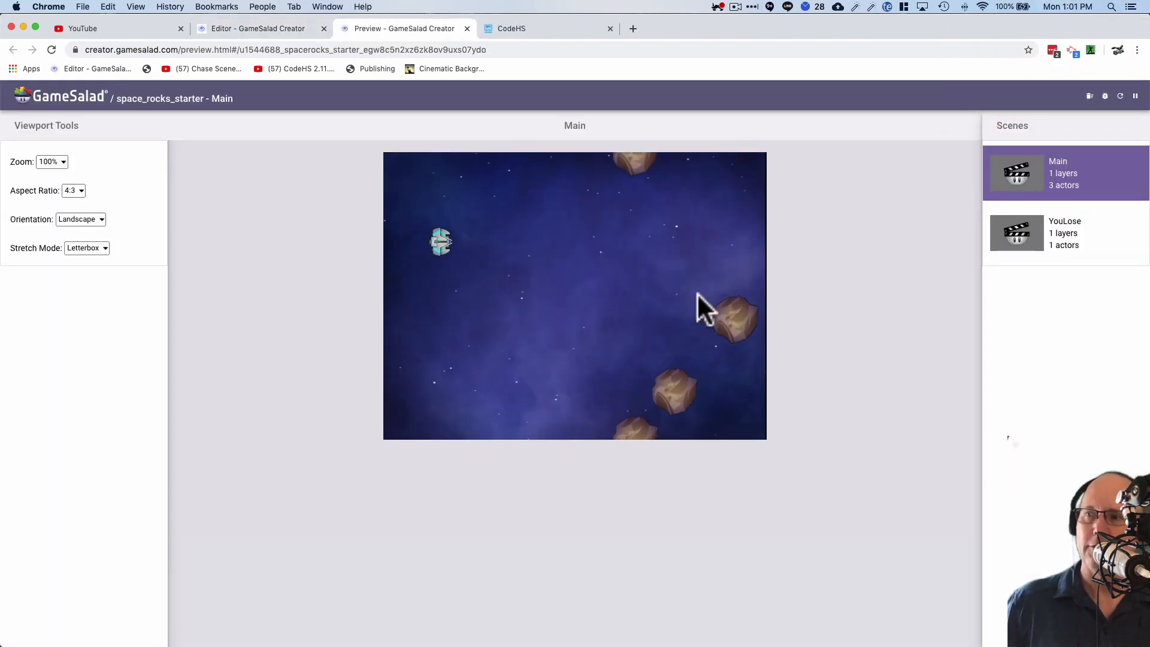
{"action": "mouse_move", "coordinate": [649, 451]}
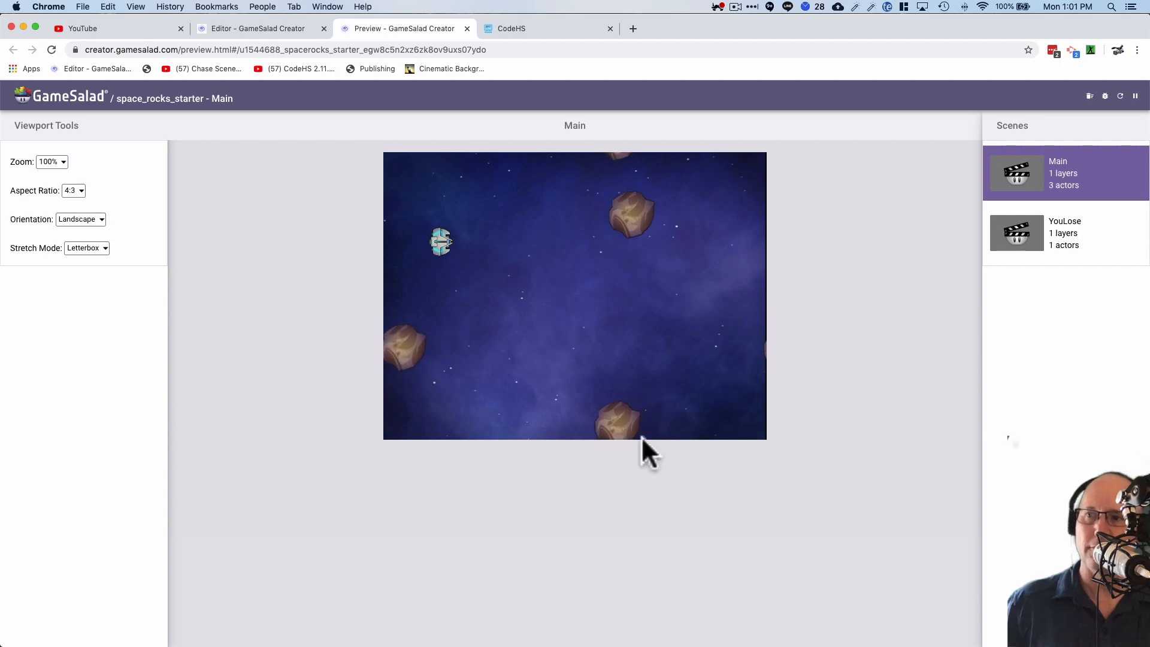
- Switch from the preview tab back to the editor tab
{"action": "left_click", "coordinate": [259, 28]}
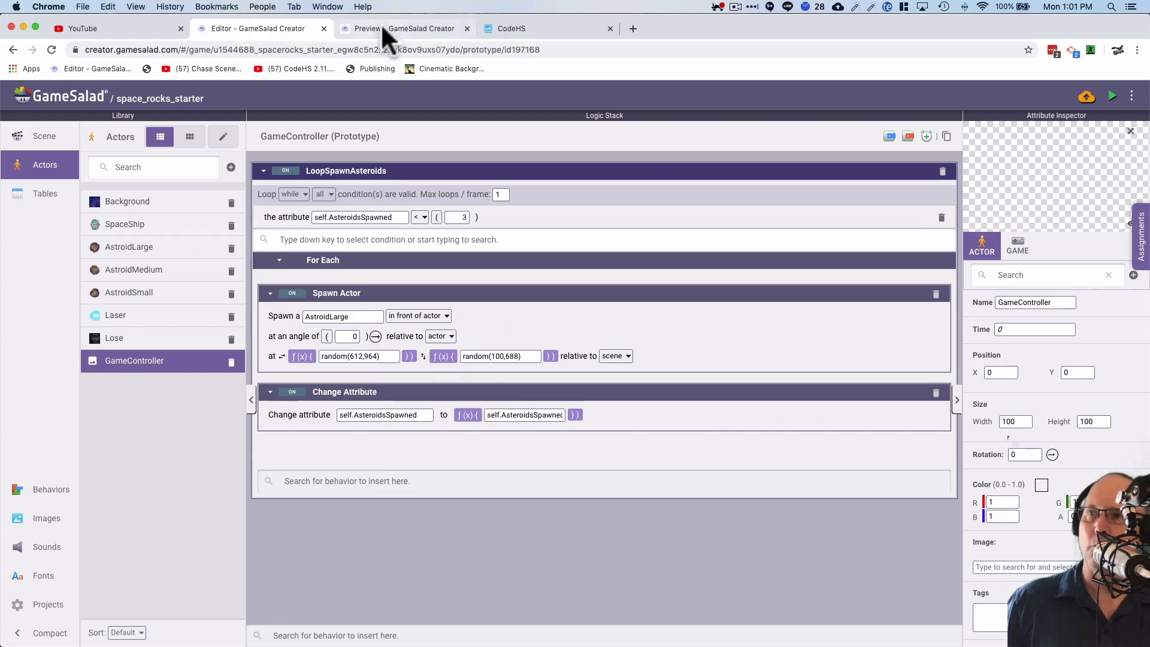
- Reopen the Main scene from the Library's Scenes list
{"action": "left_click", "coordinate": [43, 137]}
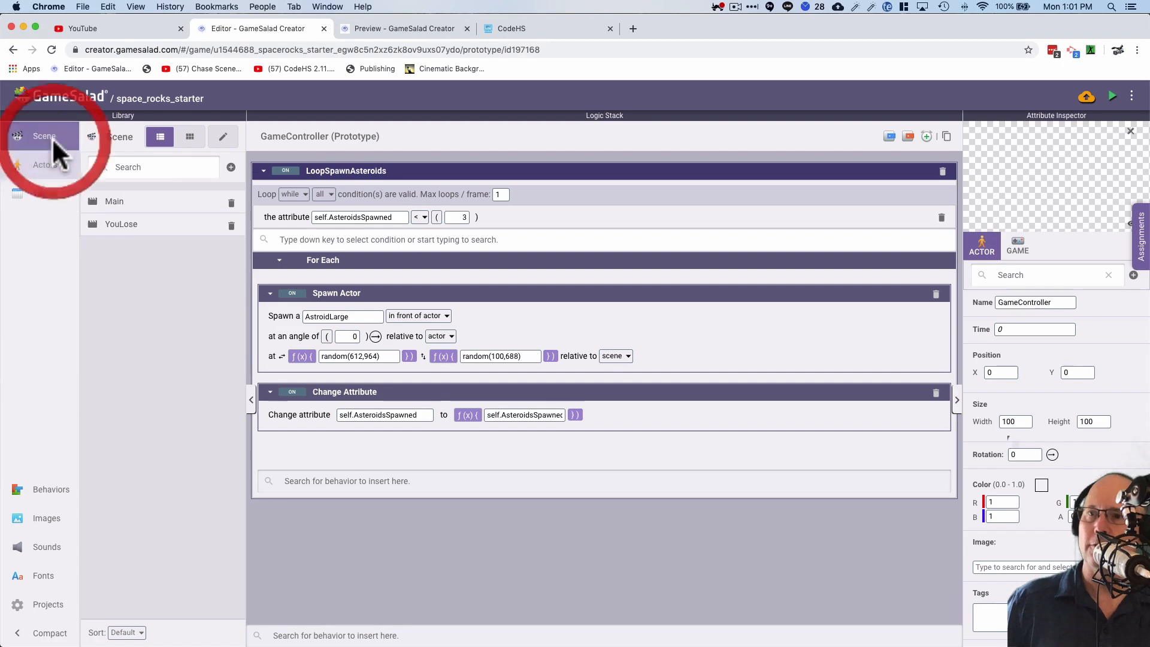
{"action": "left_click", "coordinate": [44, 136]}
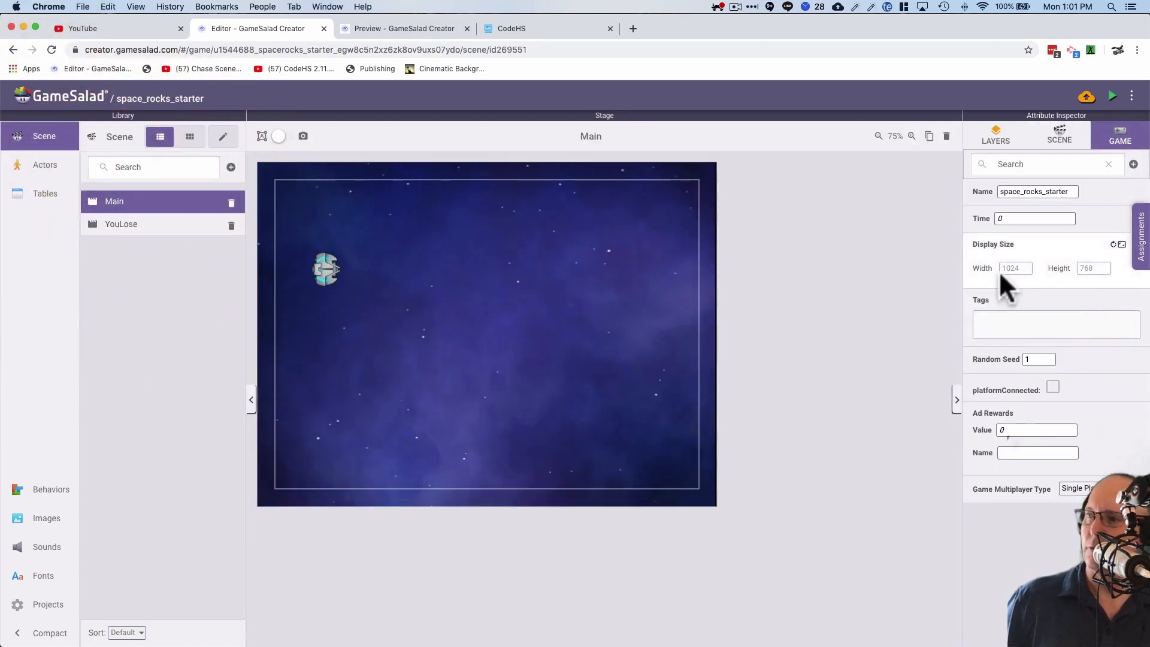
{"action": "mouse_move", "coordinate": [550, 382]}
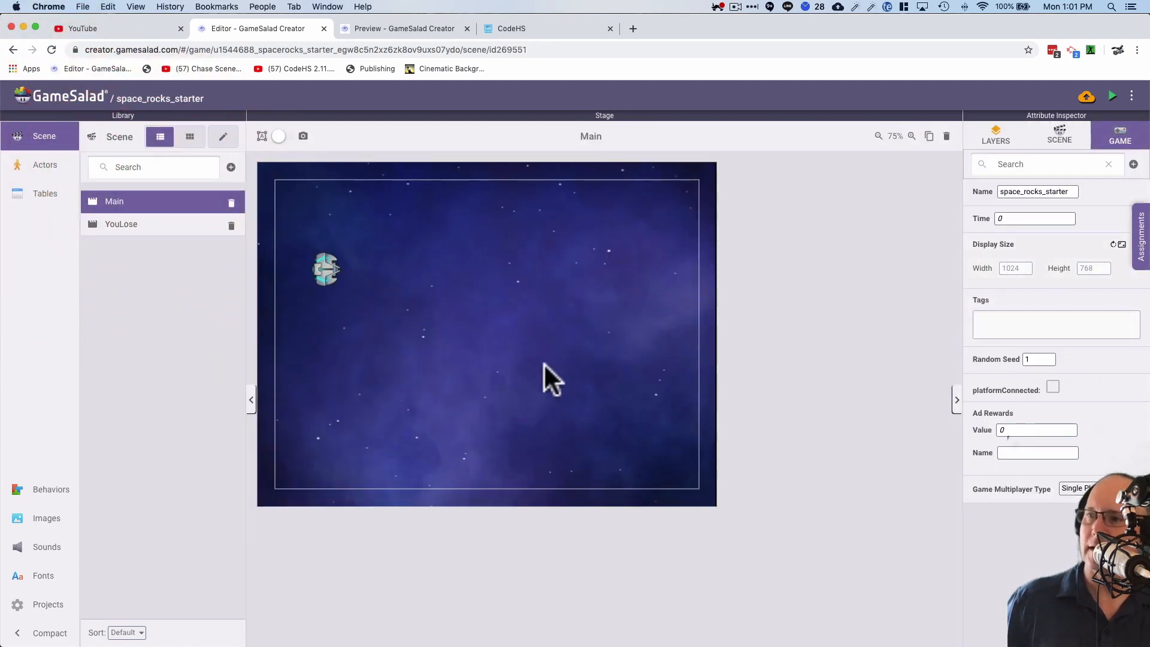
{"action": "mouse_move", "coordinate": [1093, 282]}
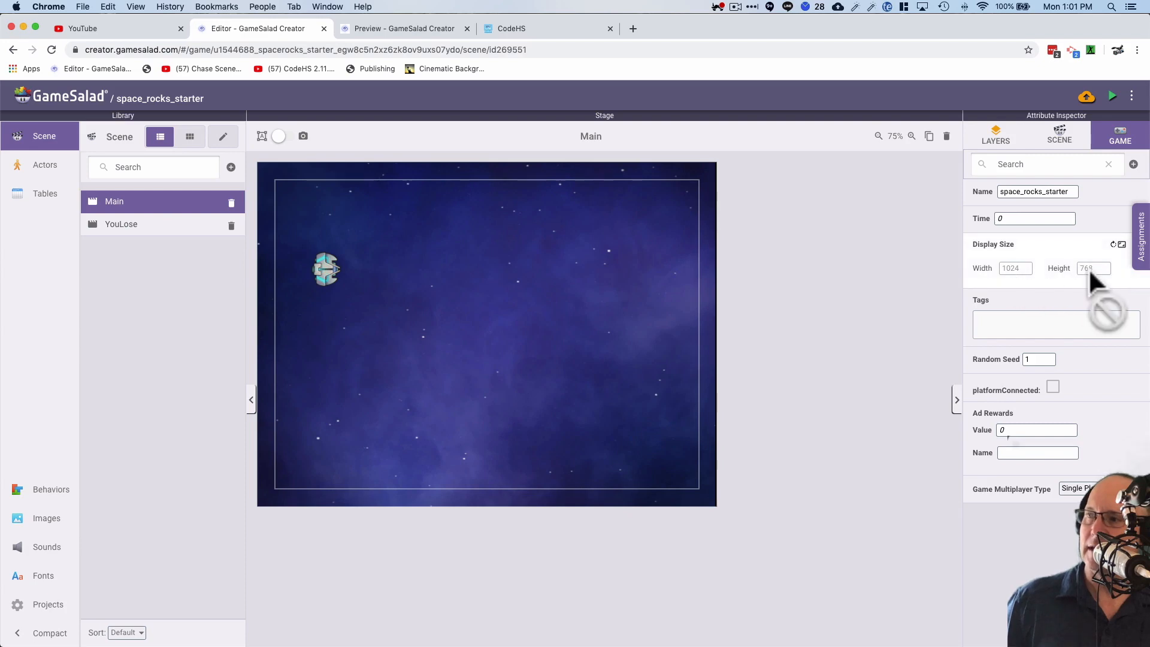
{"action": "mouse_move", "coordinate": [777, 304]}
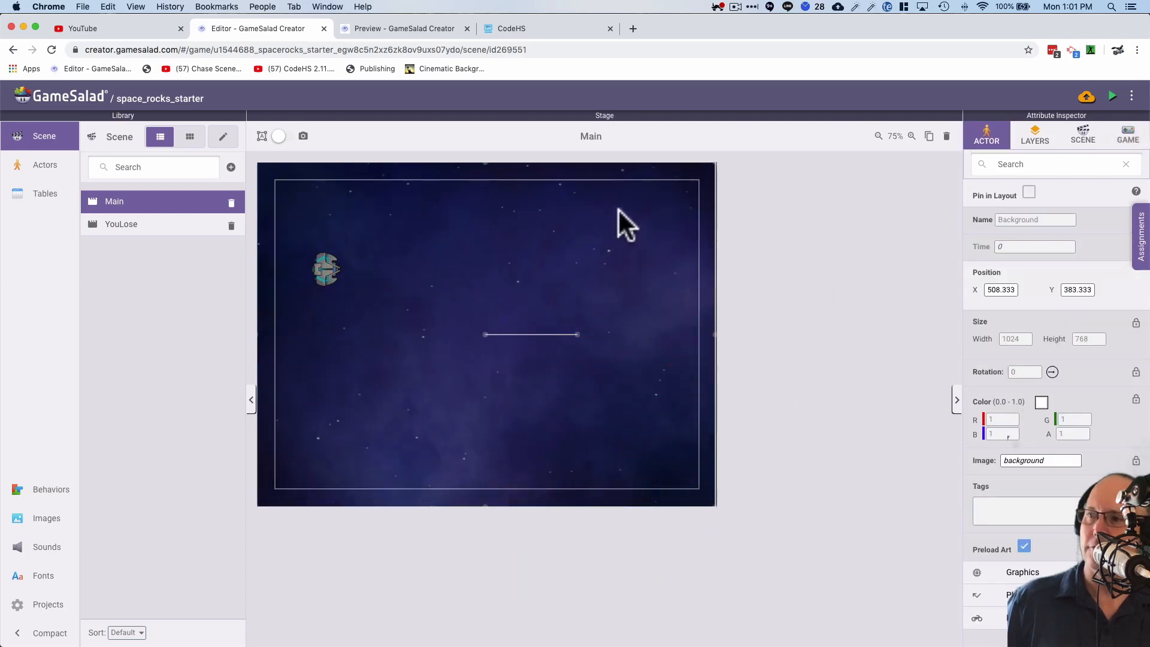
{"action": "mouse_move", "coordinate": [349, 260]}
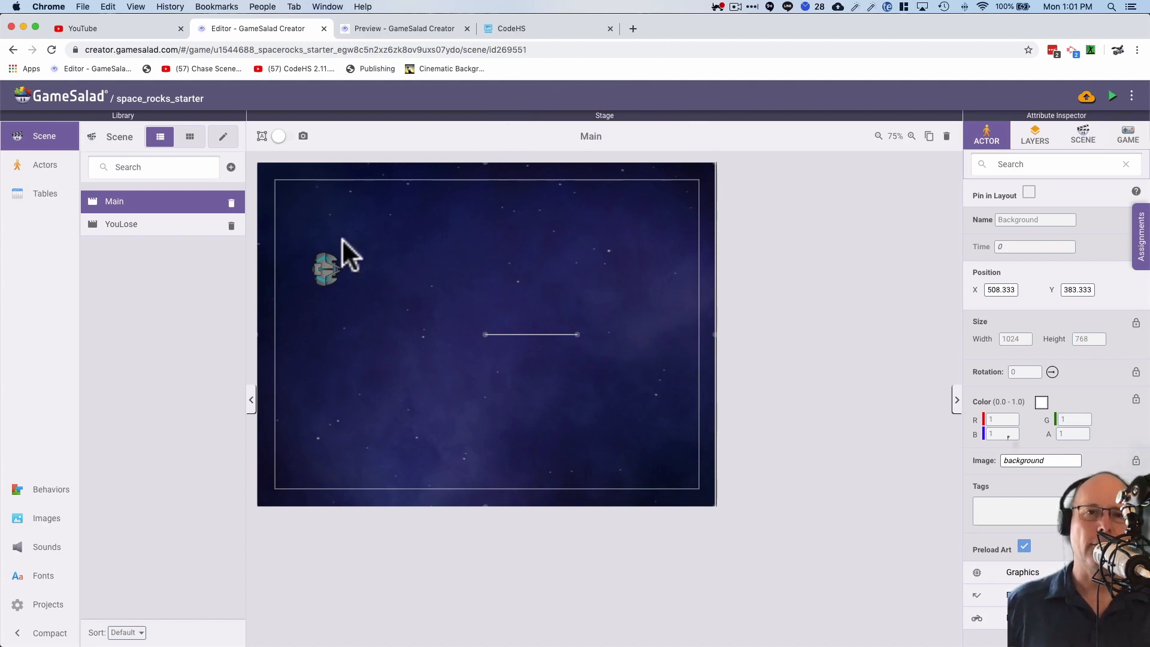